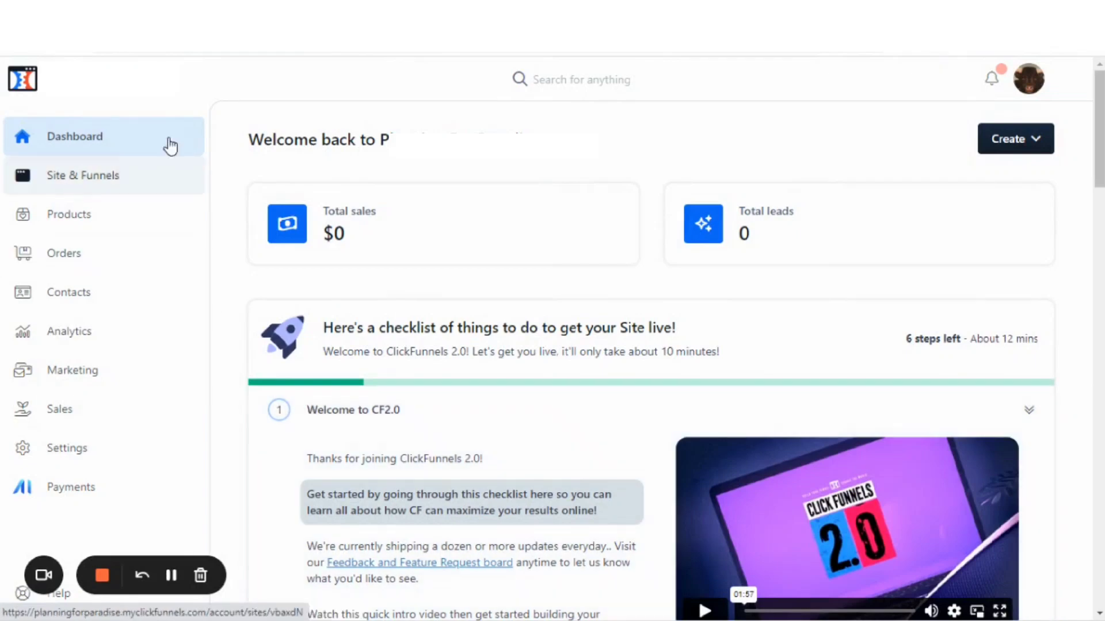
Navigate from the dashboard through Site & Funnels to the site's Domains list.
left_click(74, 137)
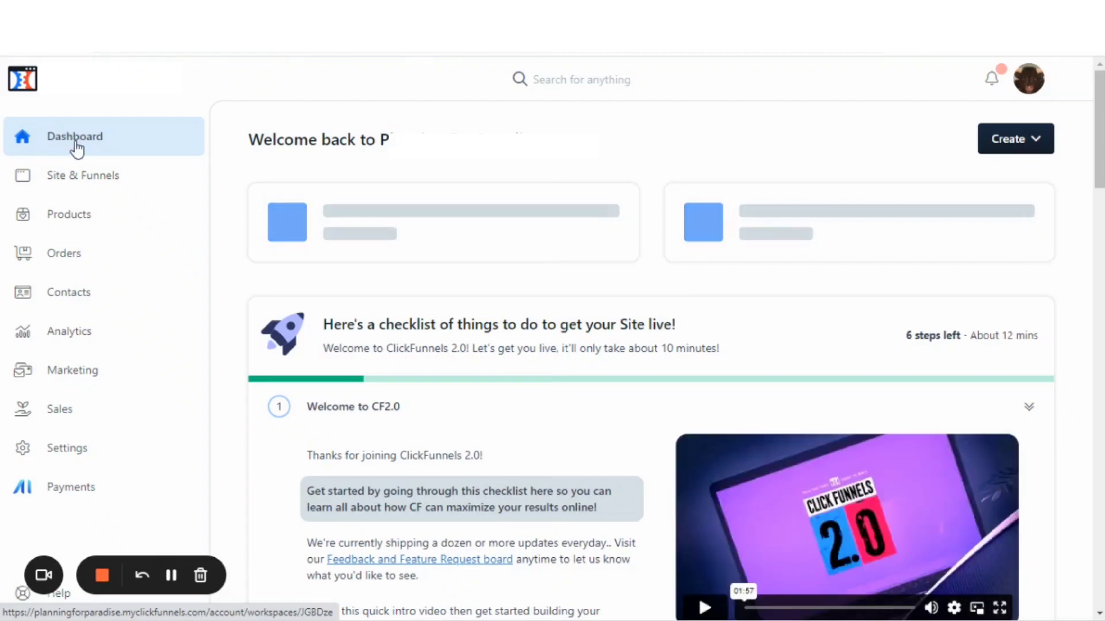
left_click(82, 175)
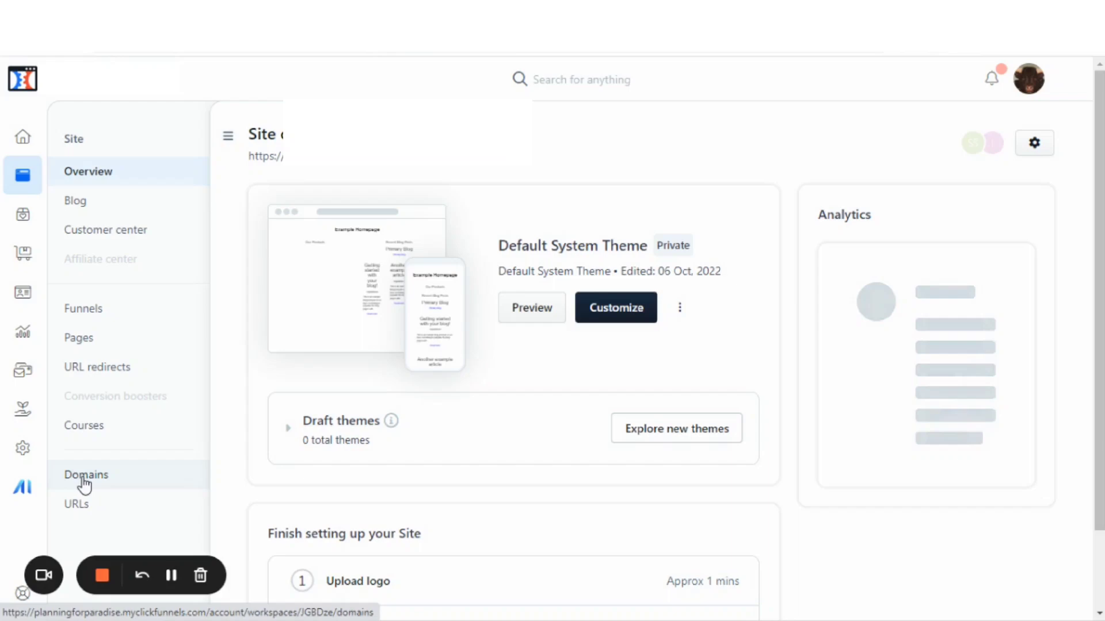
left_click(85, 474)
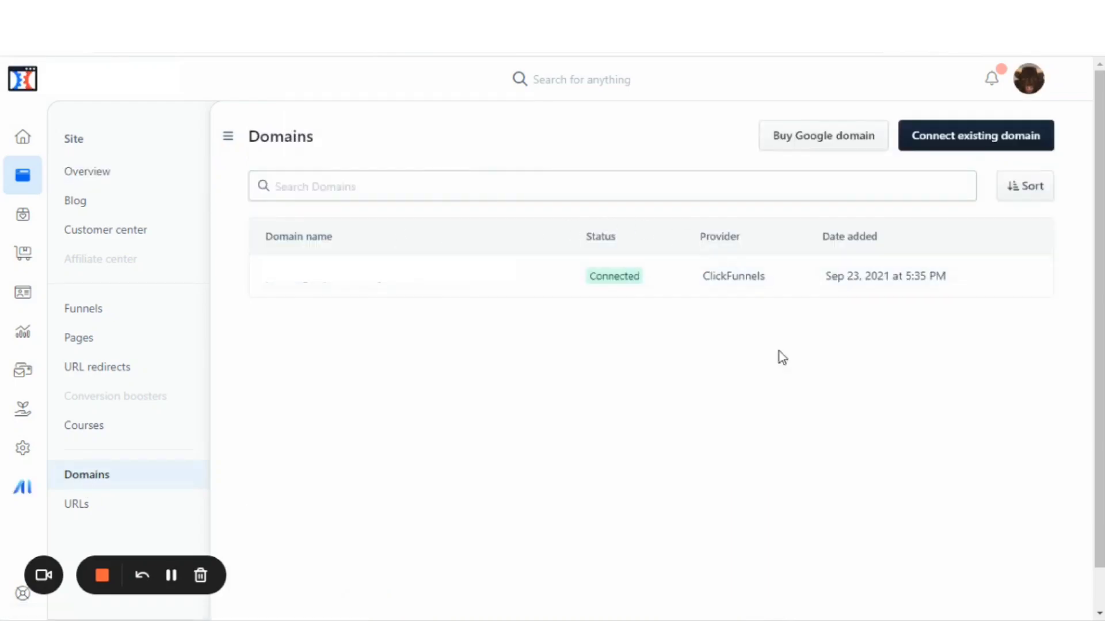
mouse_move(1004, 149)
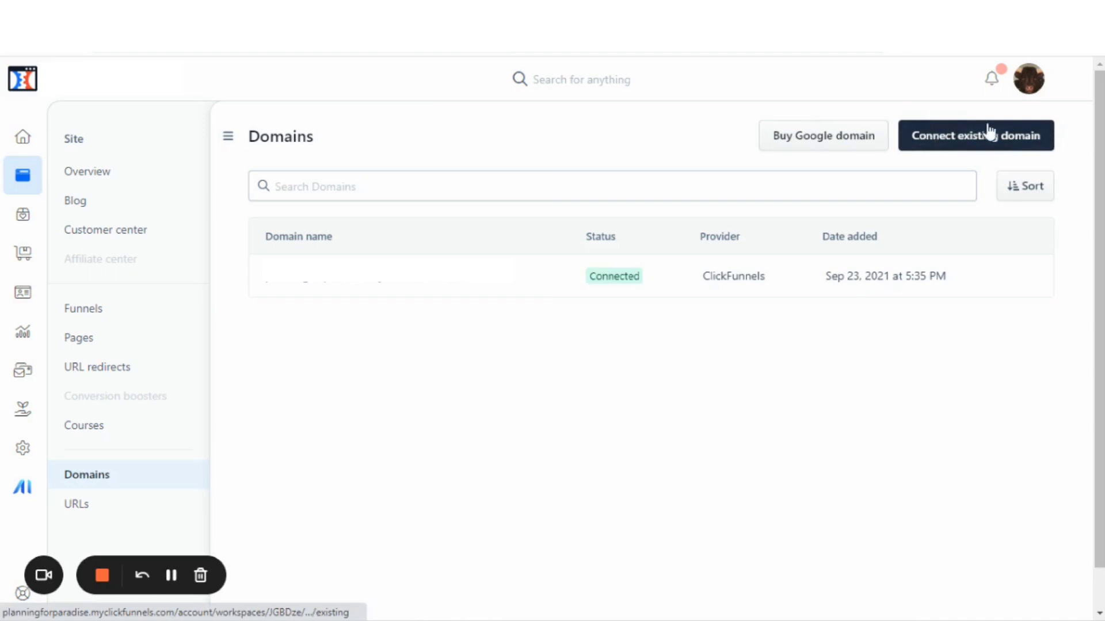
mouse_move(966, 148)
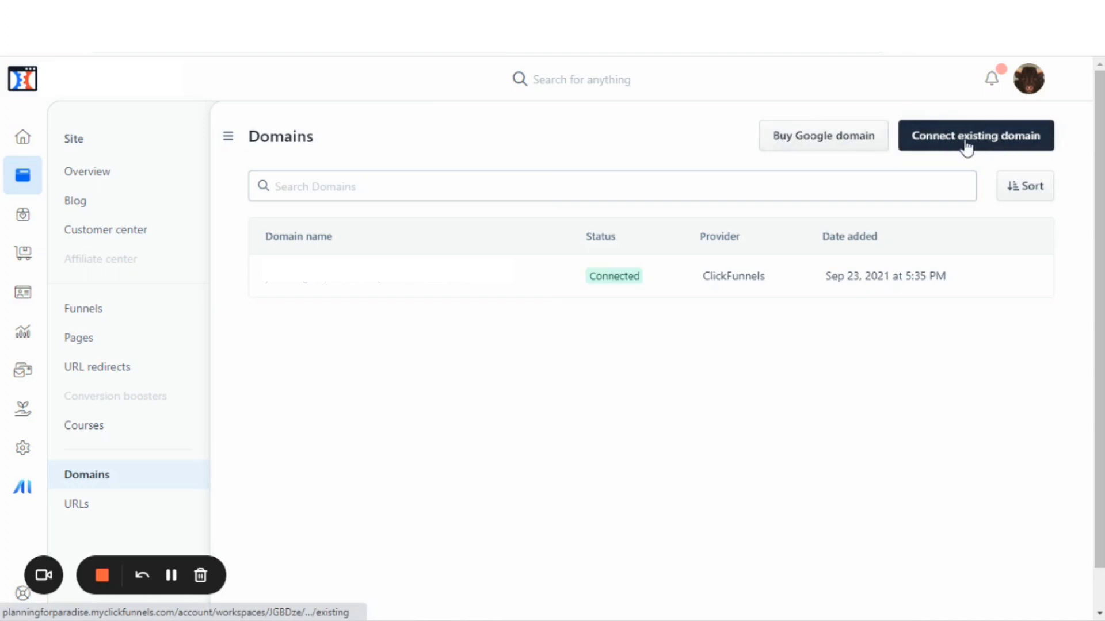
Begin connecting an existing domain, enter the 'www' subdomain and submit it for checking.
left_click(976, 136)
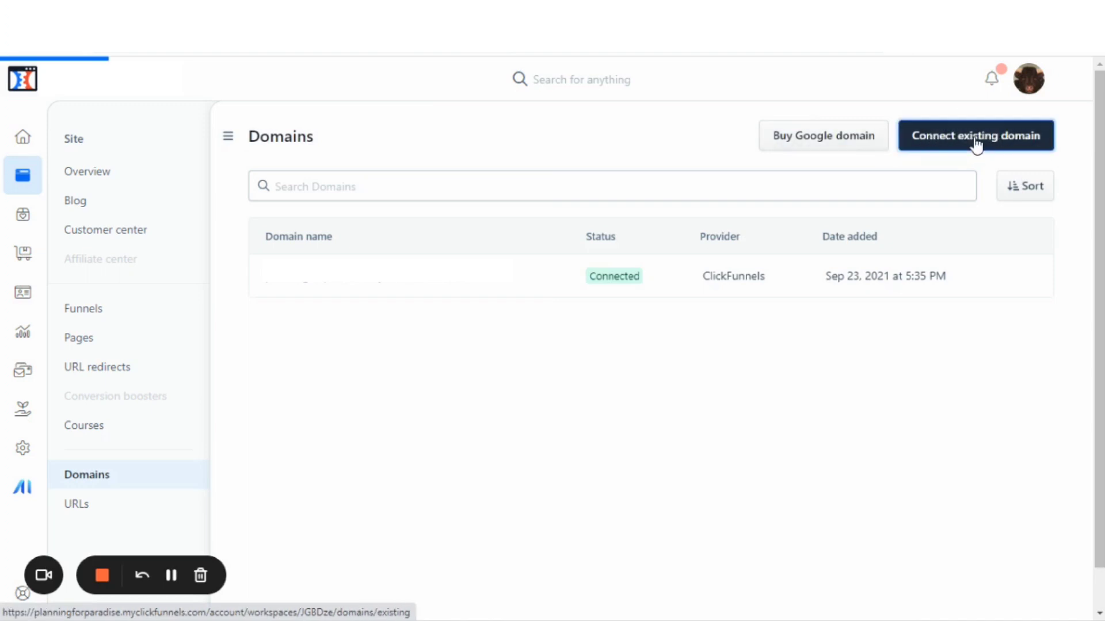
left_click(976, 136)
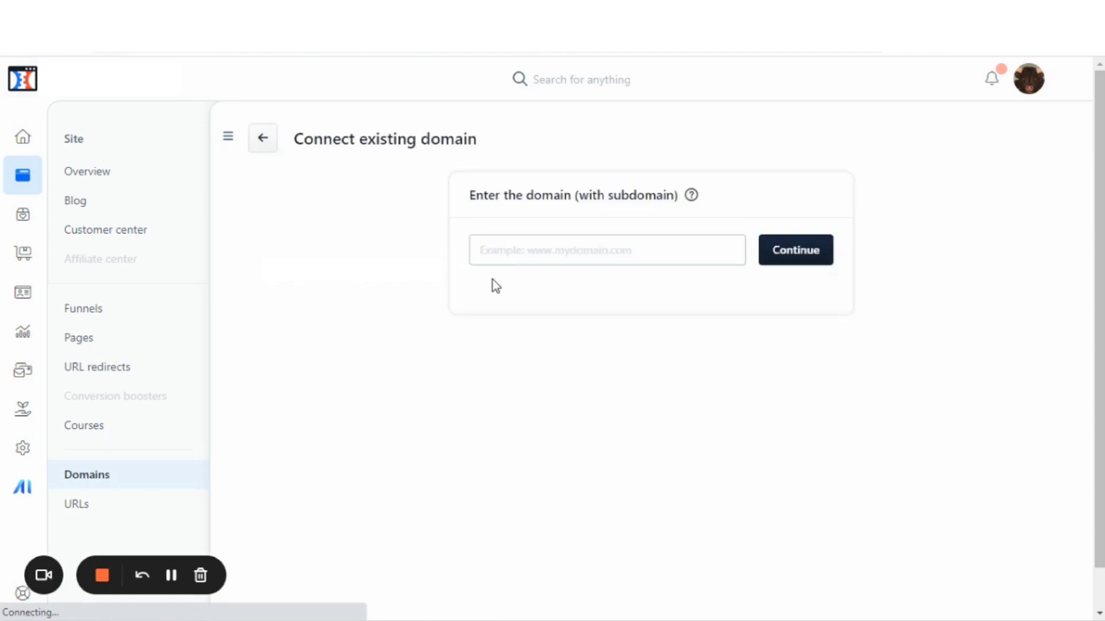
left_click(607, 250)
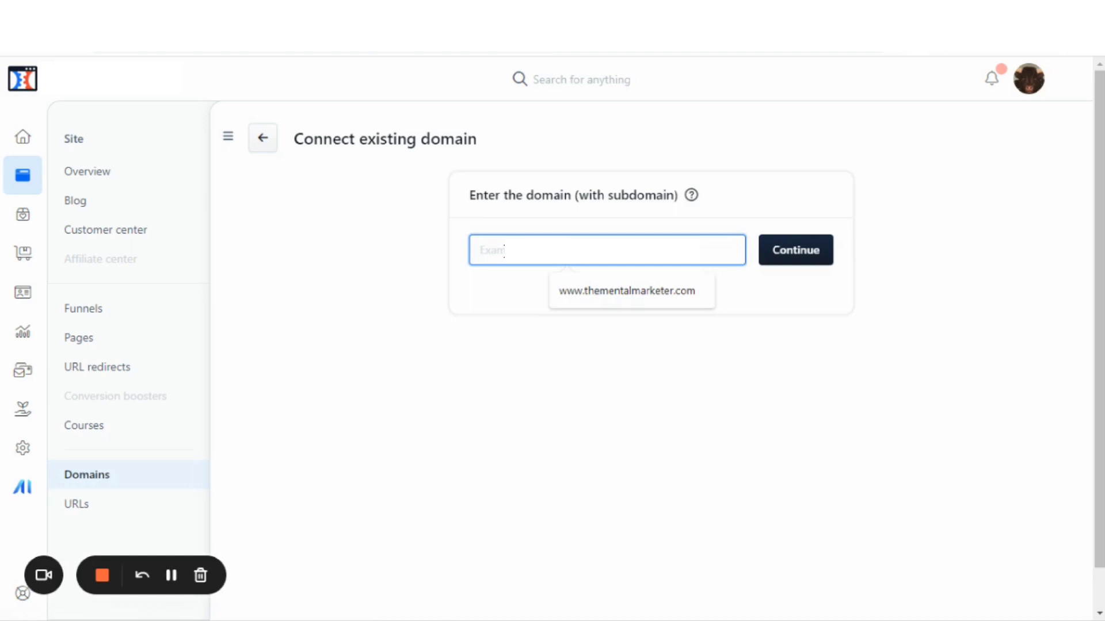
type("www")
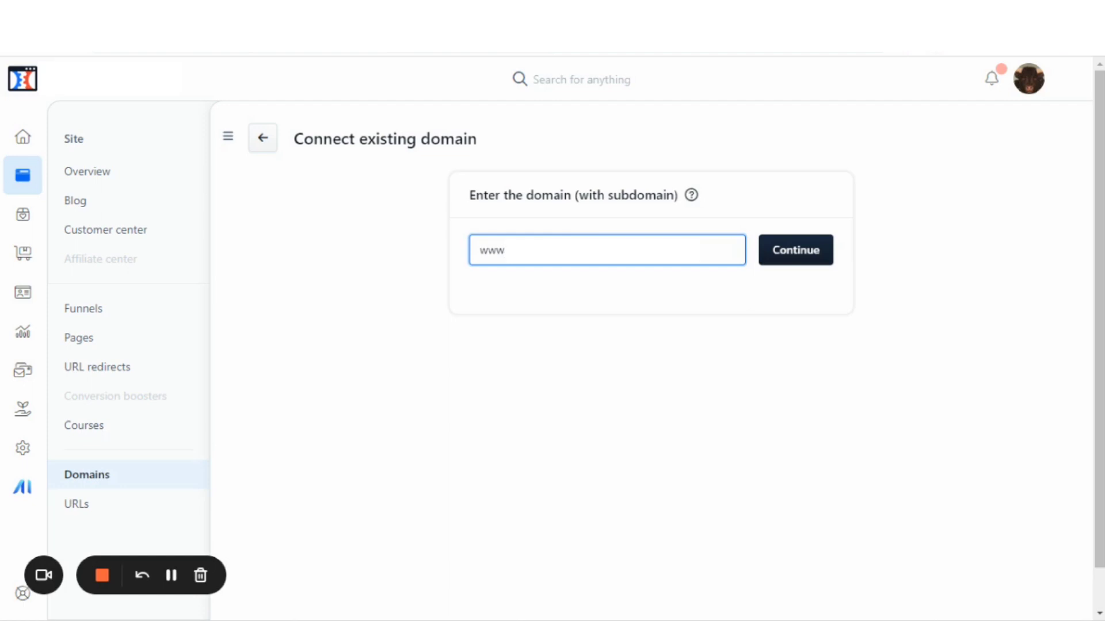
left_click(795, 250)
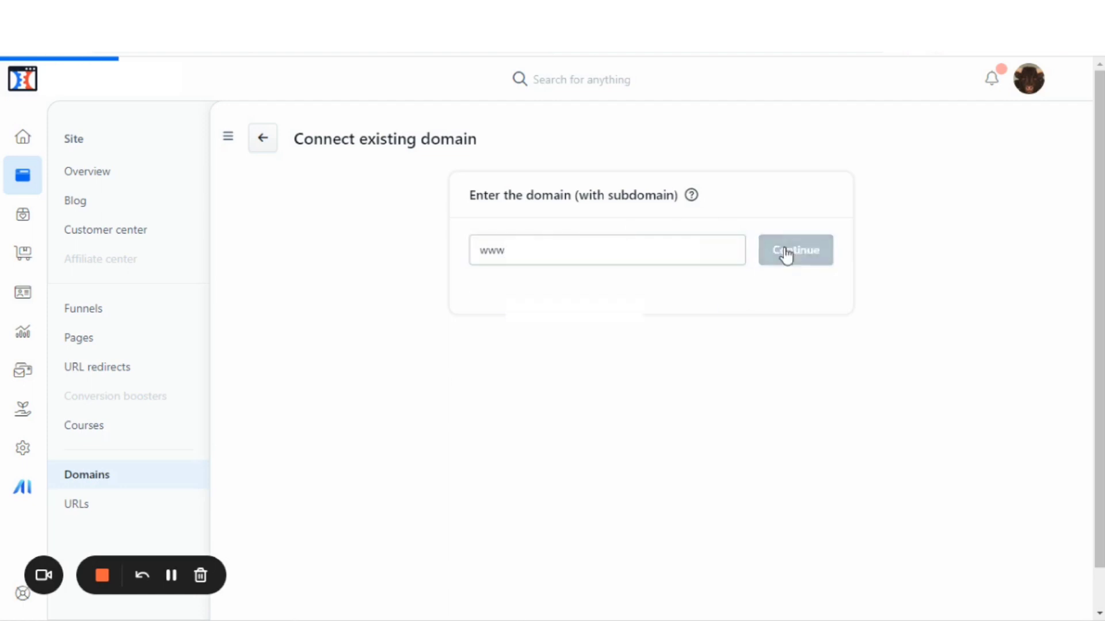
left_click(795, 250)
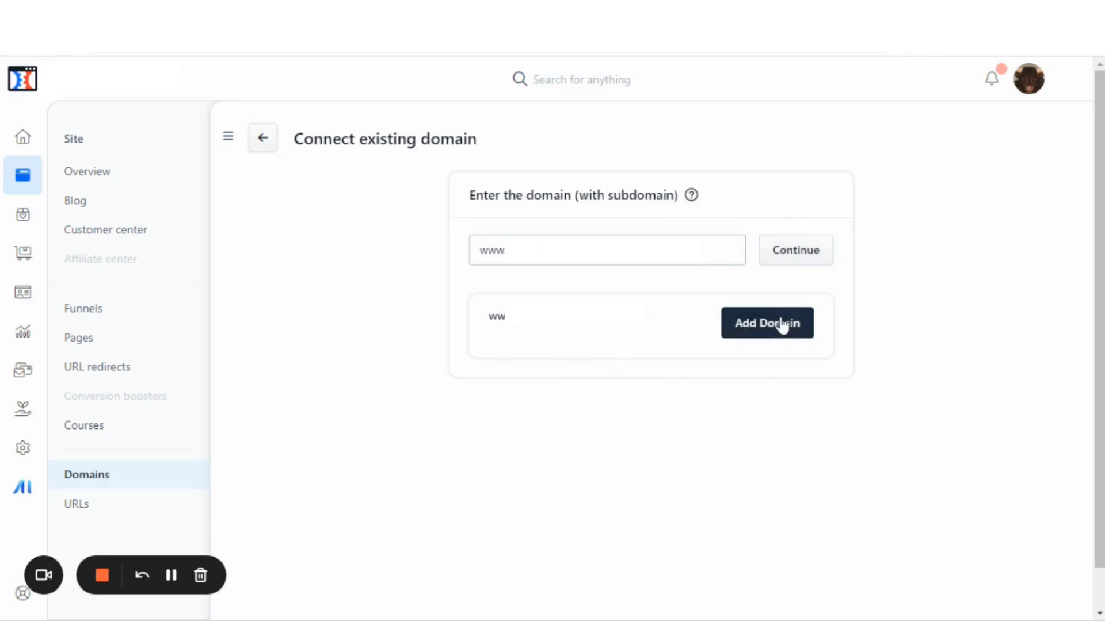
mouse_move(762, 328)
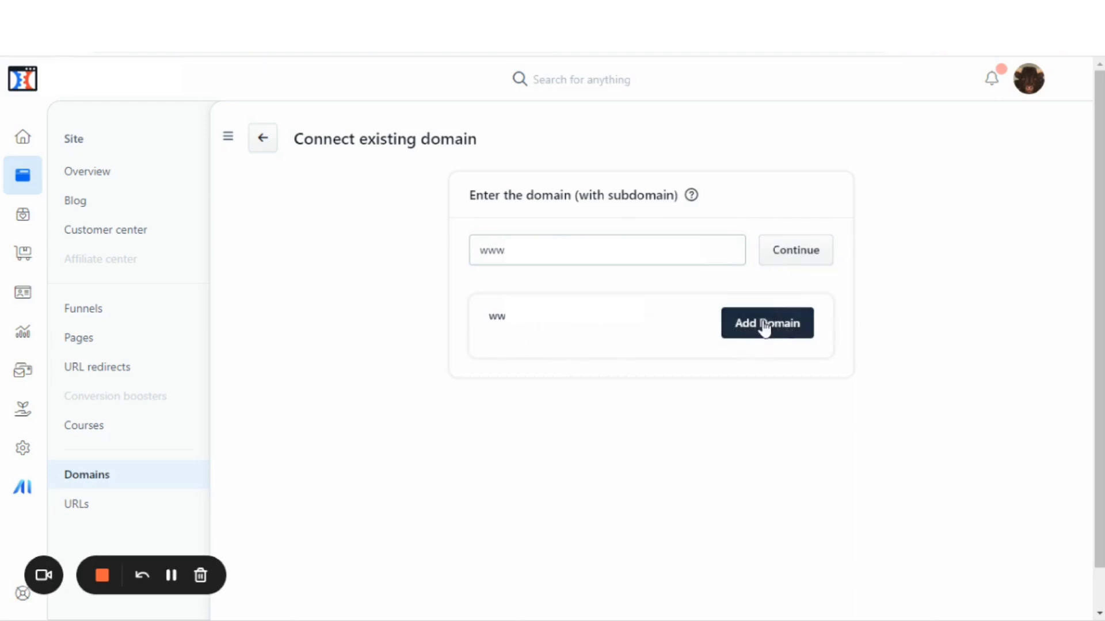
Add the checked www domain to the site and launch its guided domain setup.
left_click(767, 323)
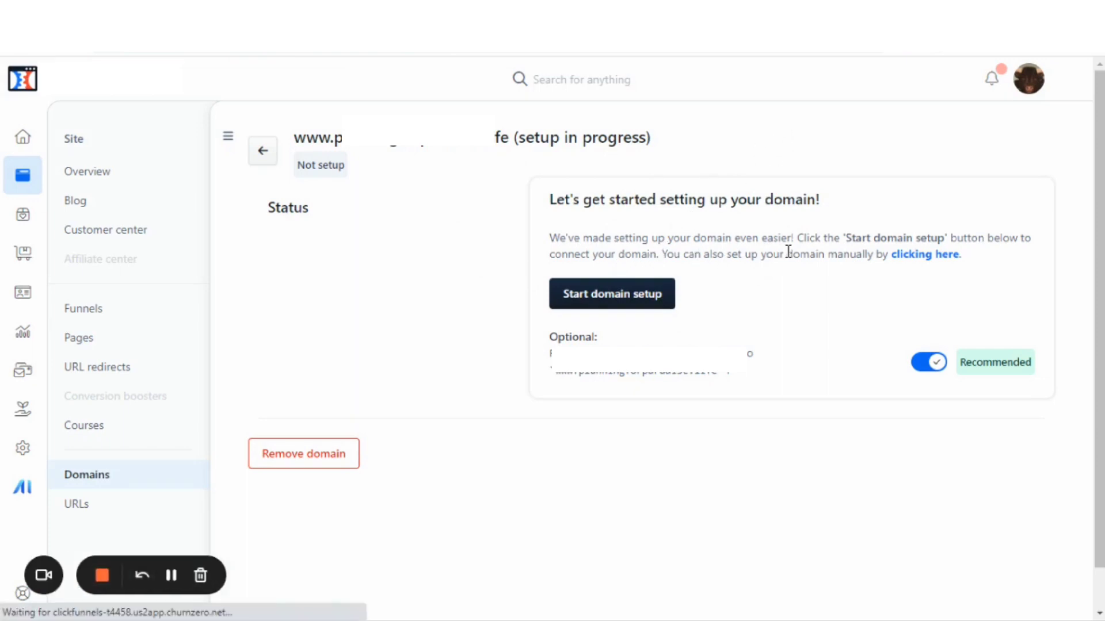
mouse_move(936, 259)
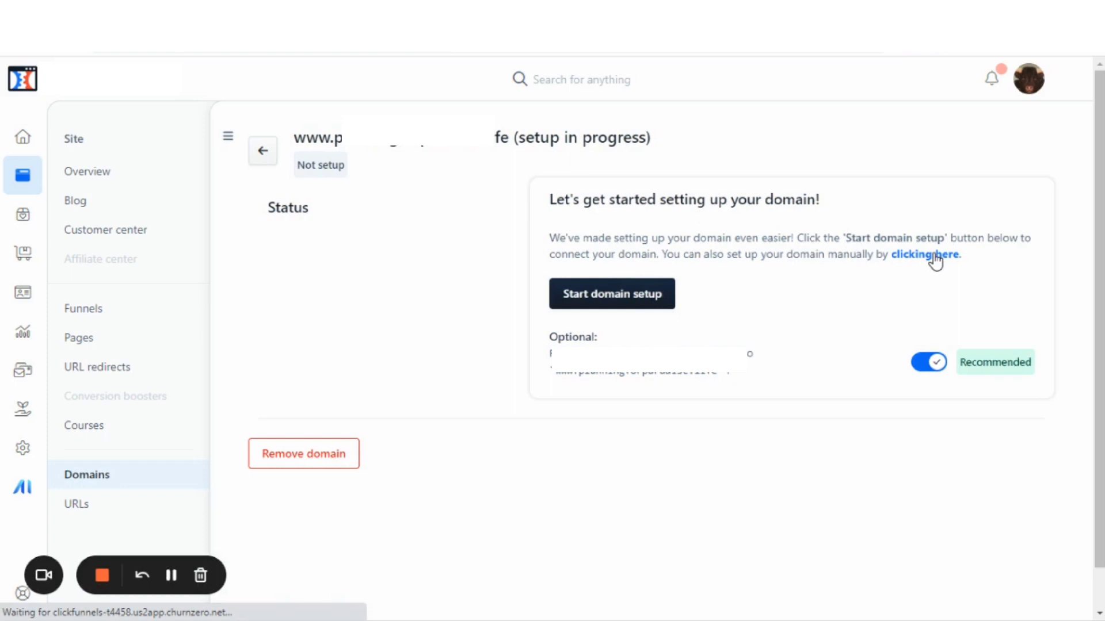
mouse_move(561, 286)
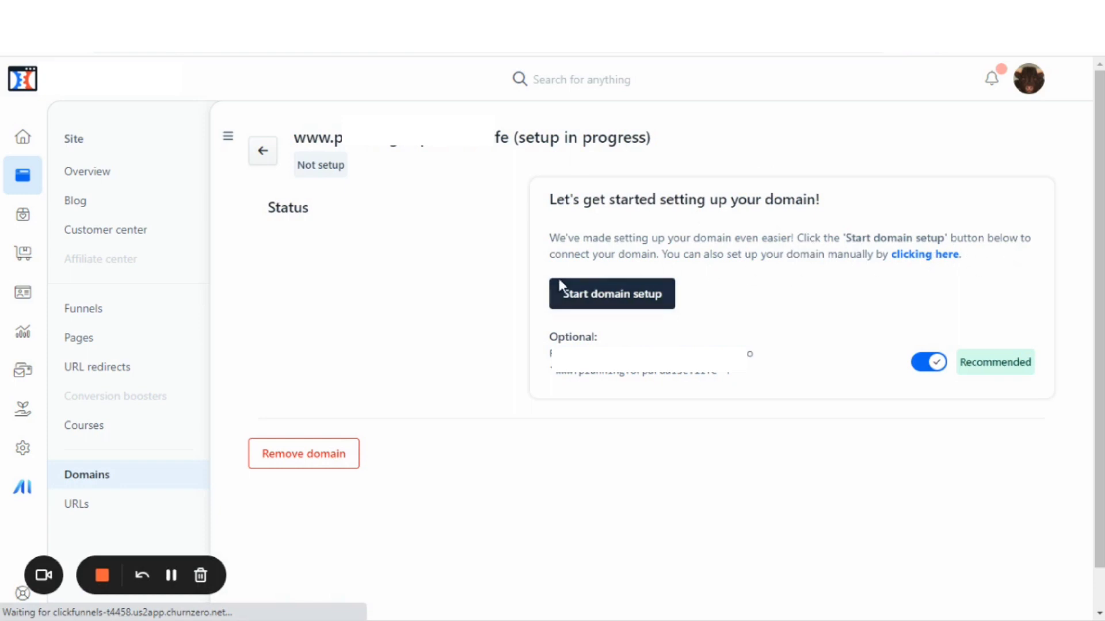
mouse_move(567, 277)
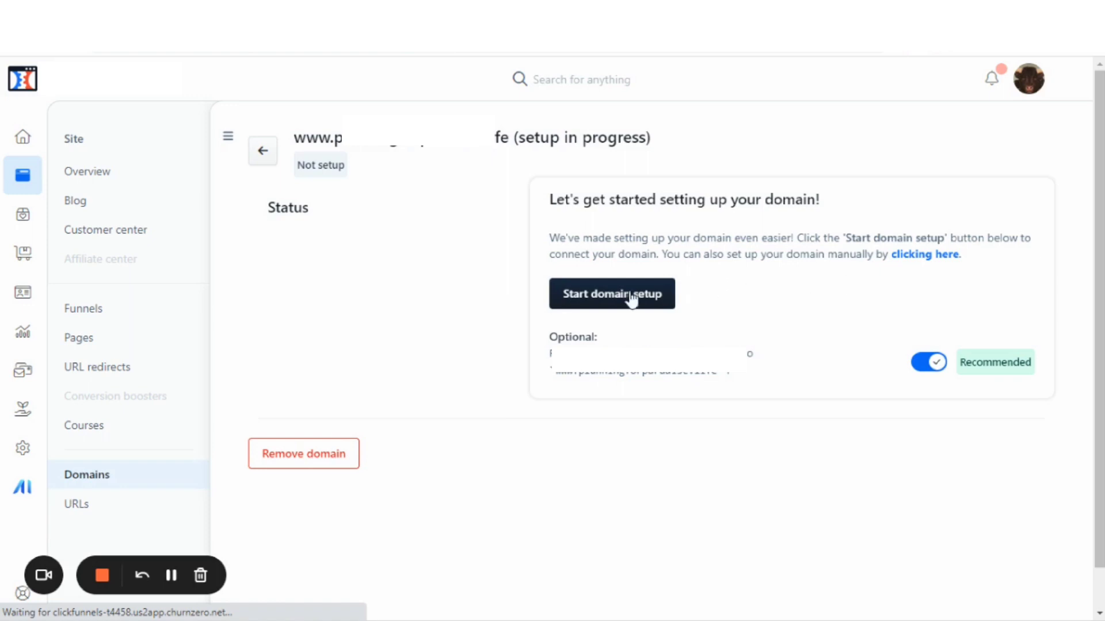
mouse_move(719, 291)
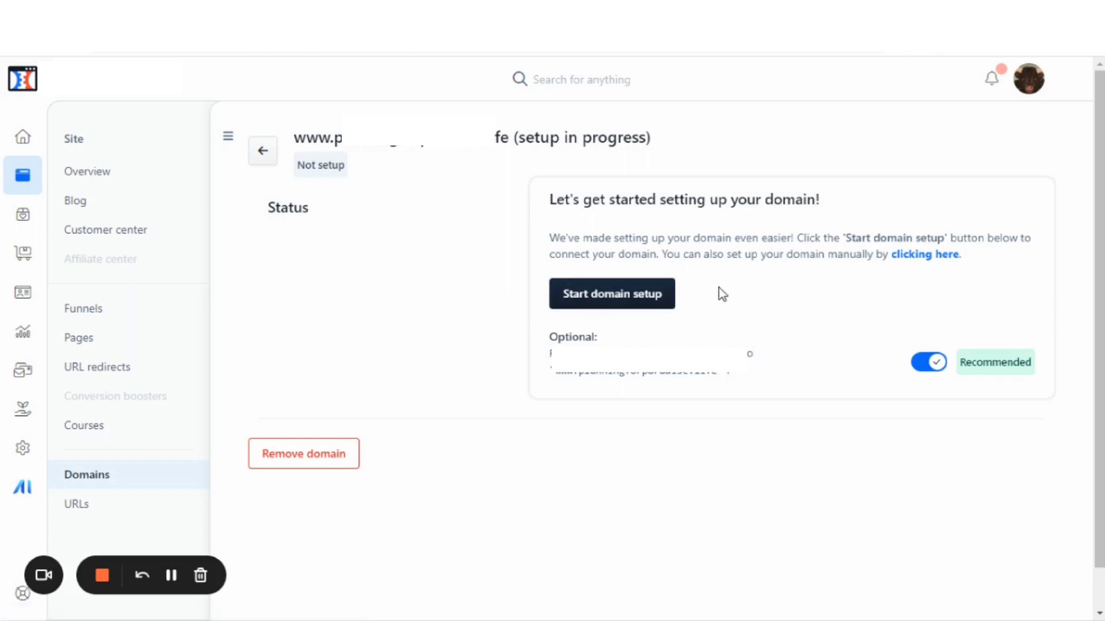
mouse_move(734, 278)
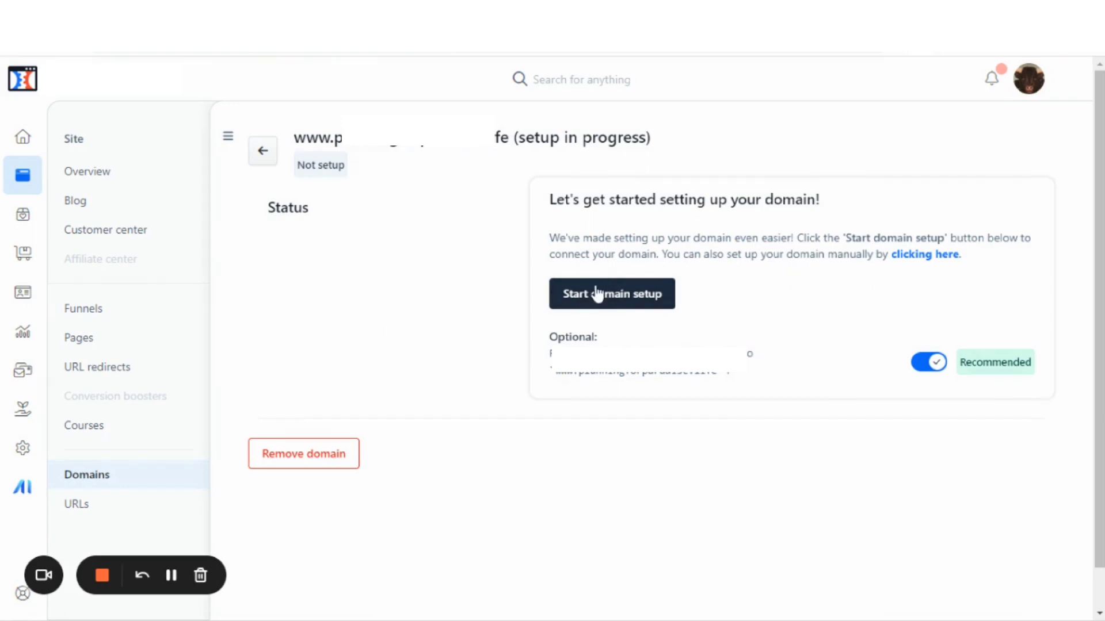
left_click(612, 294)
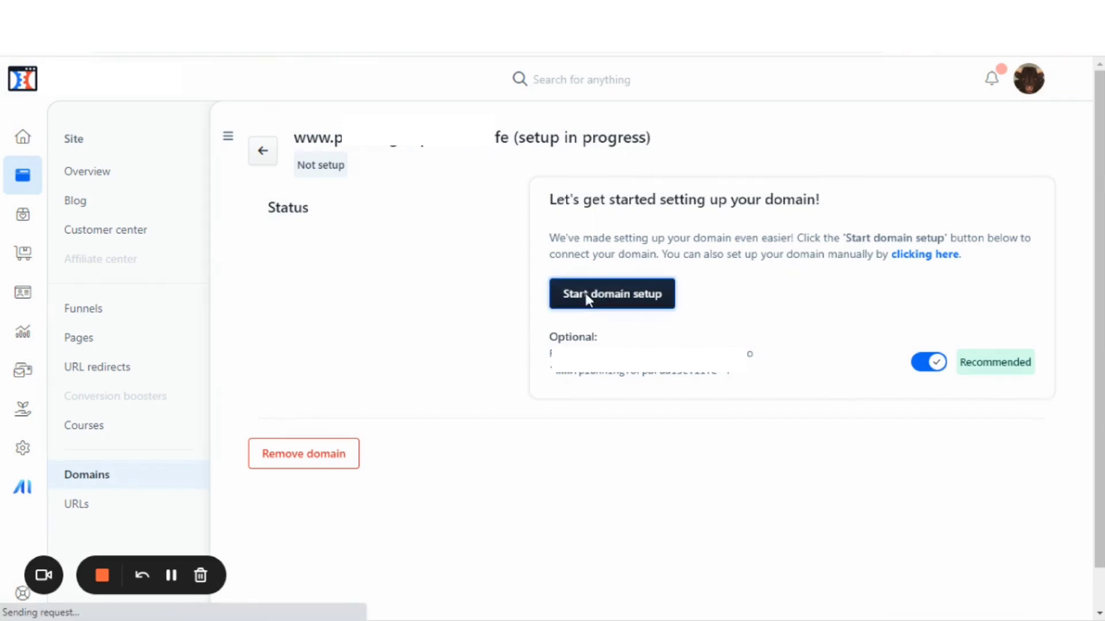
Continue past the 'Connect your domain' intro to the hosting provider list with Name.com in view.
left_click(612, 293)
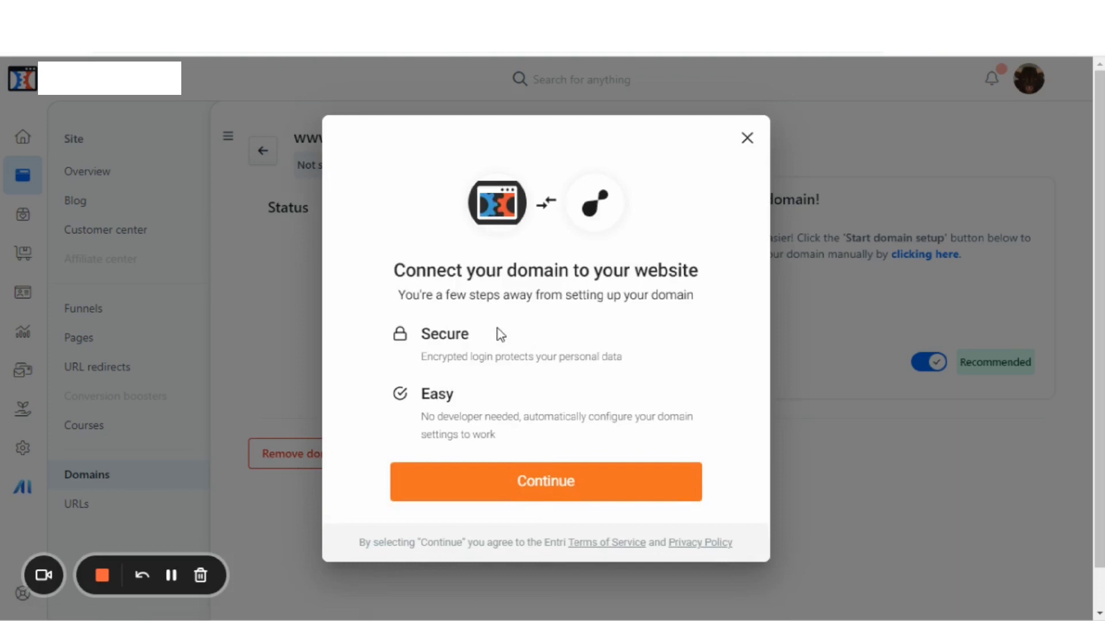
mouse_move(465, 296)
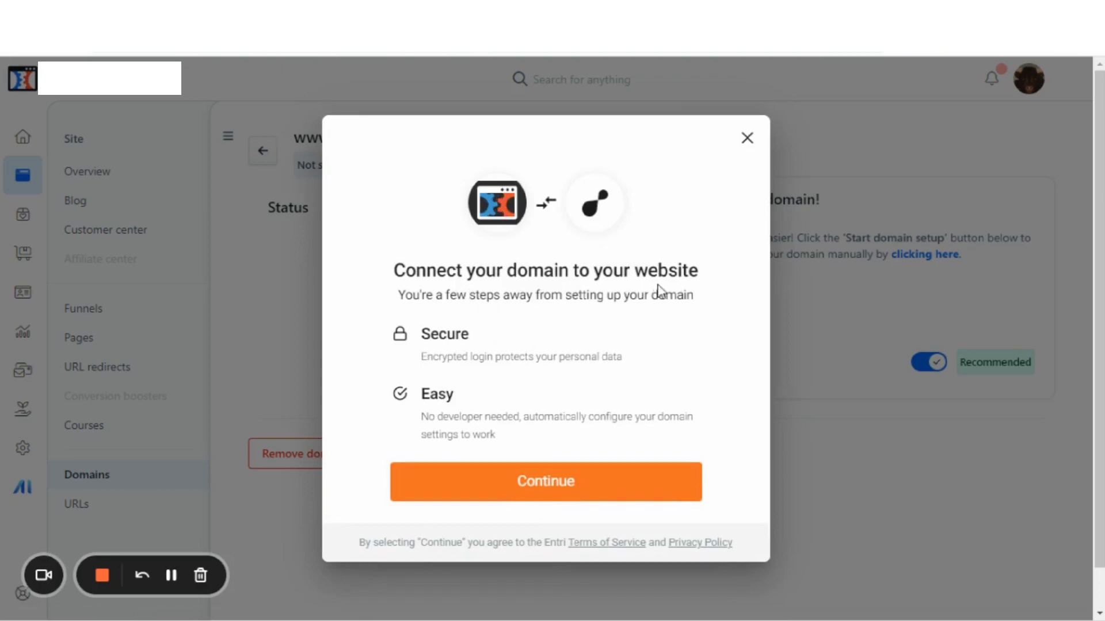
mouse_move(634, 320)
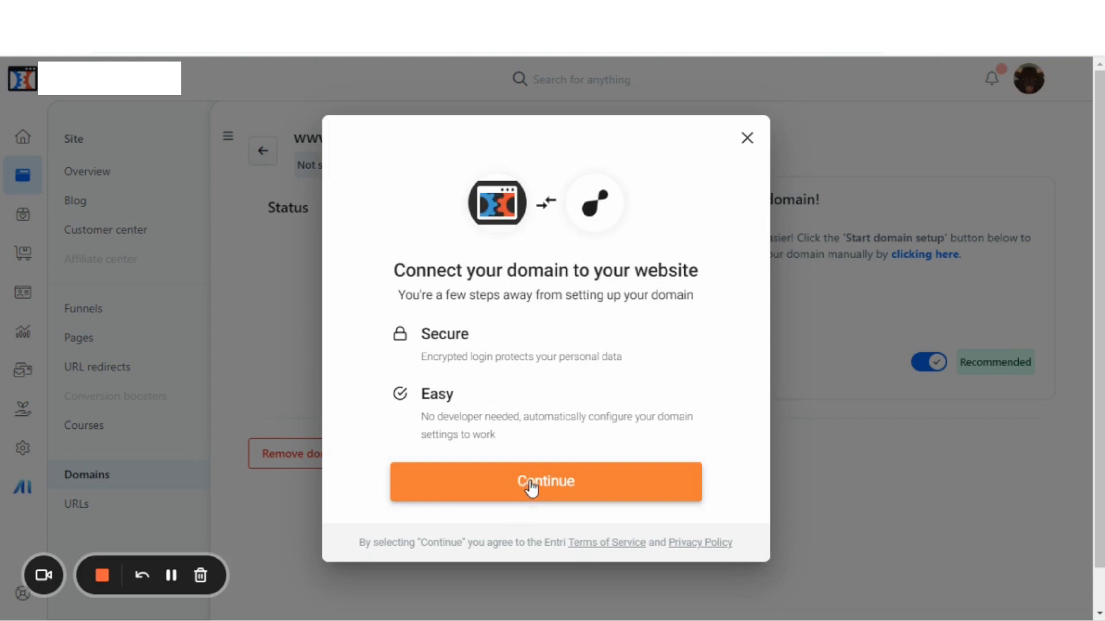
left_click(546, 481)
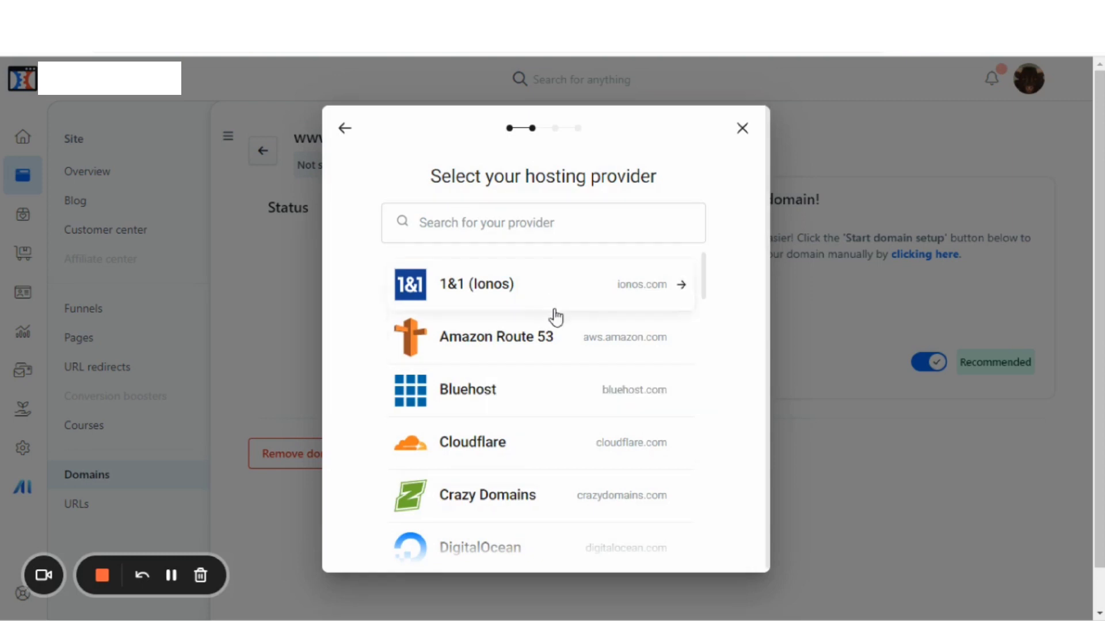
scroll("down", 3)
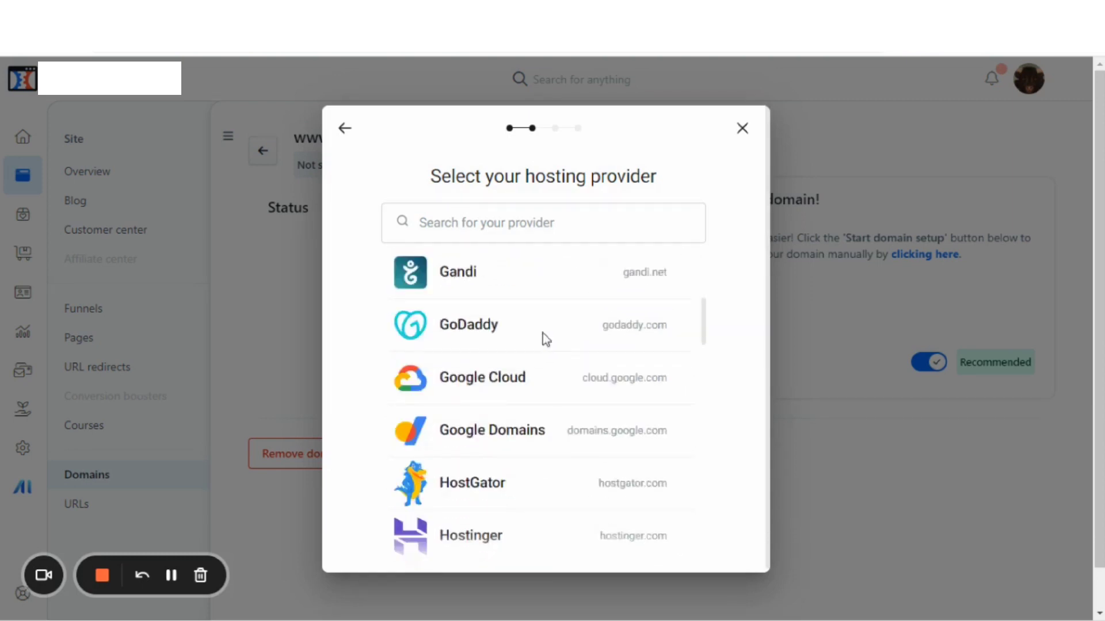
scroll("down", 3)
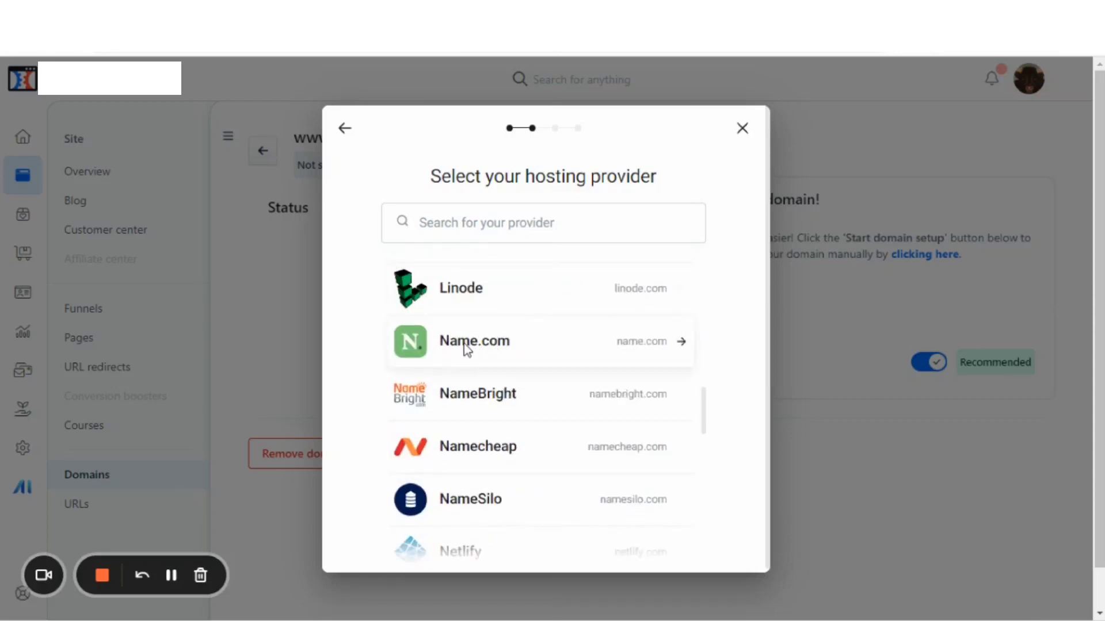
Choose Name.com as provider and sign in with the username and password.
left_click(473, 342)
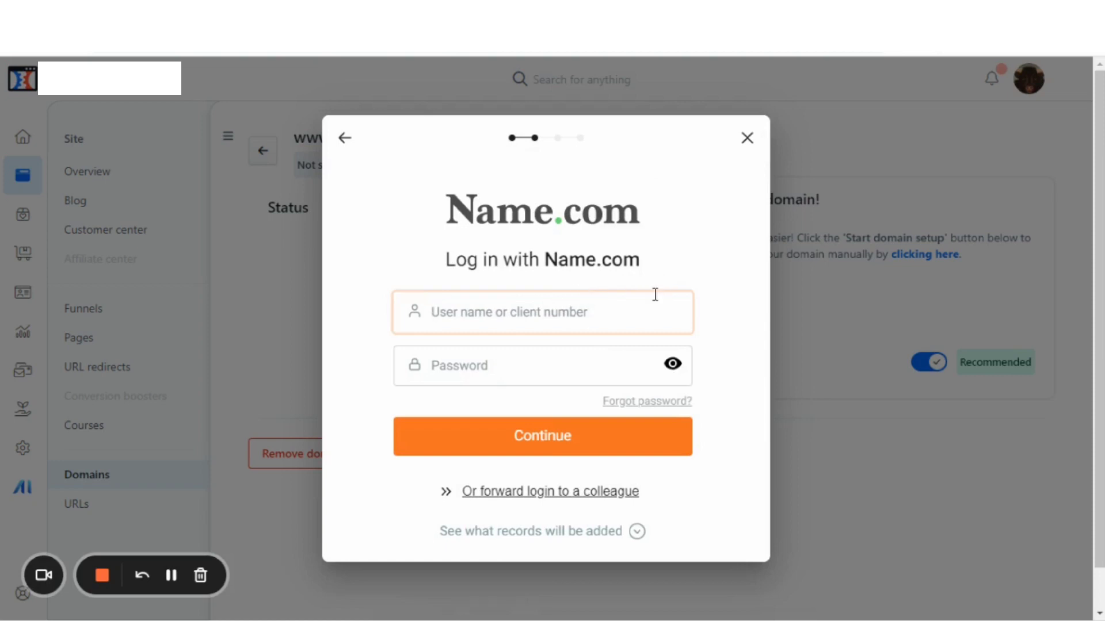
type("Use")
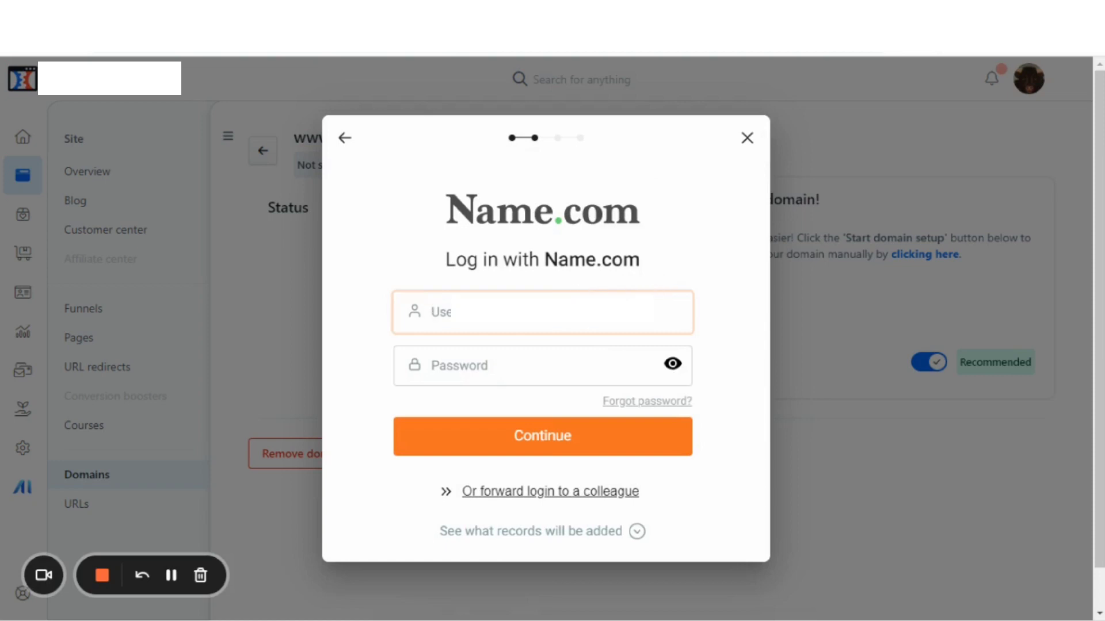
type("Sha")
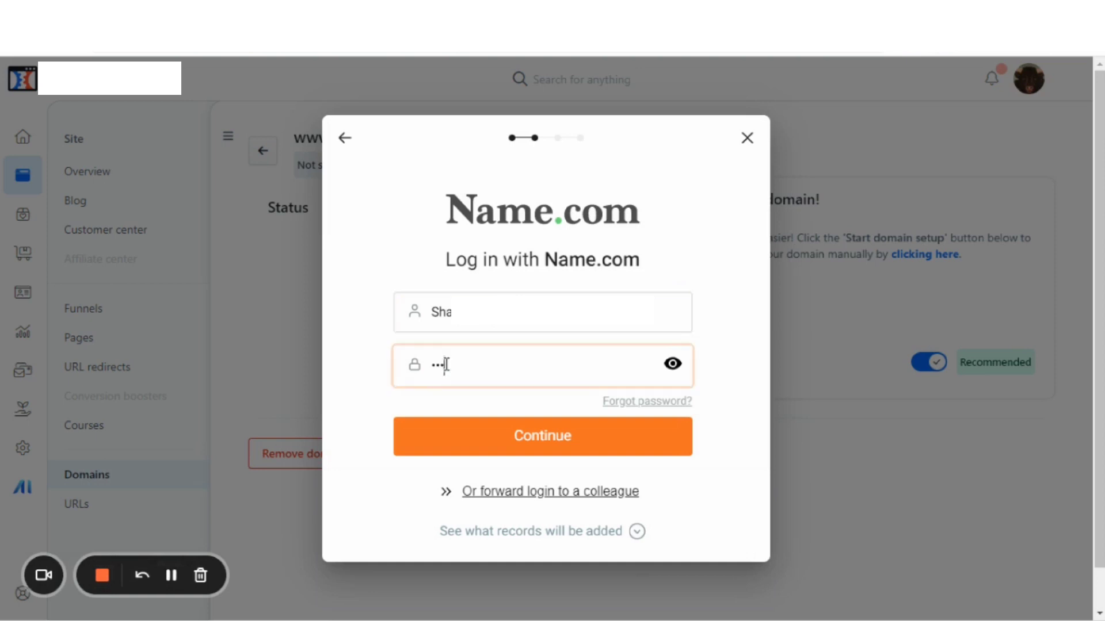
type("••")
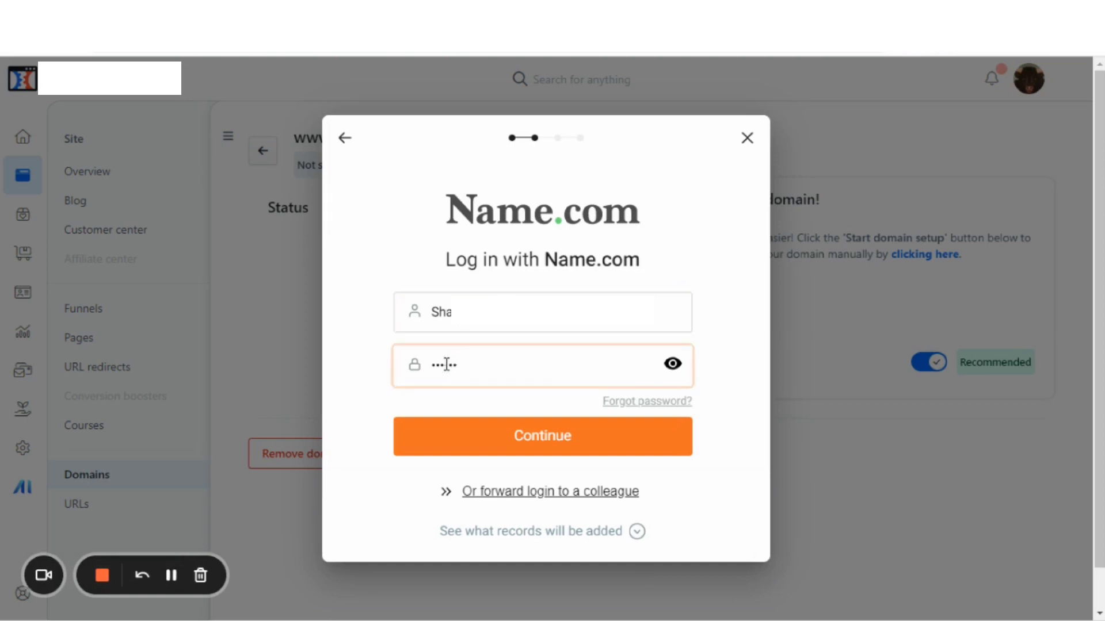
left_click(542, 436)
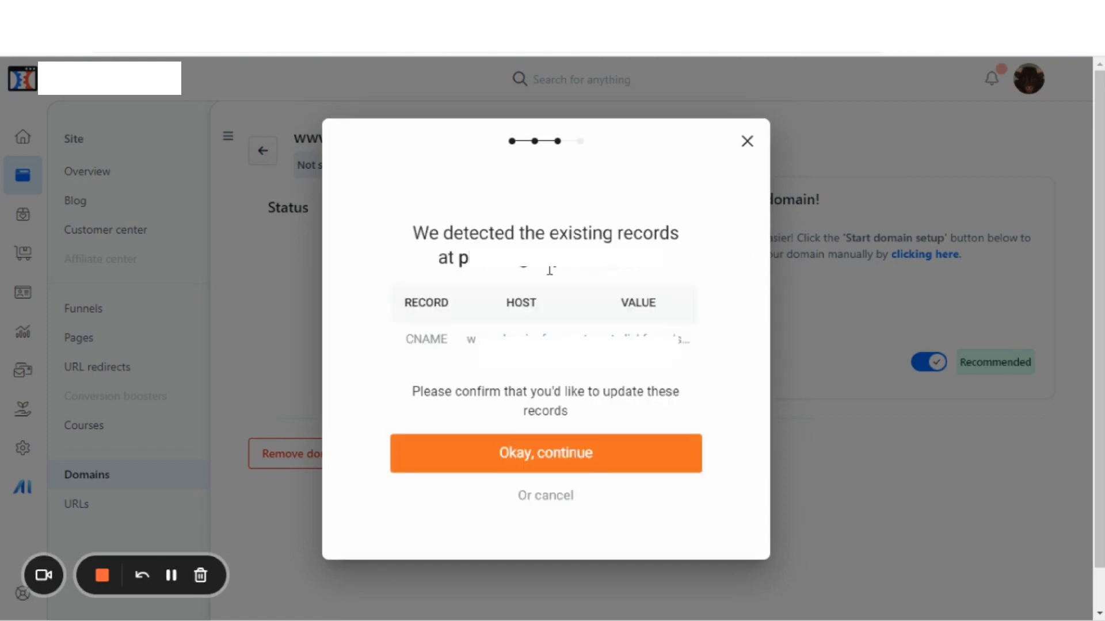
mouse_move(665, 238)
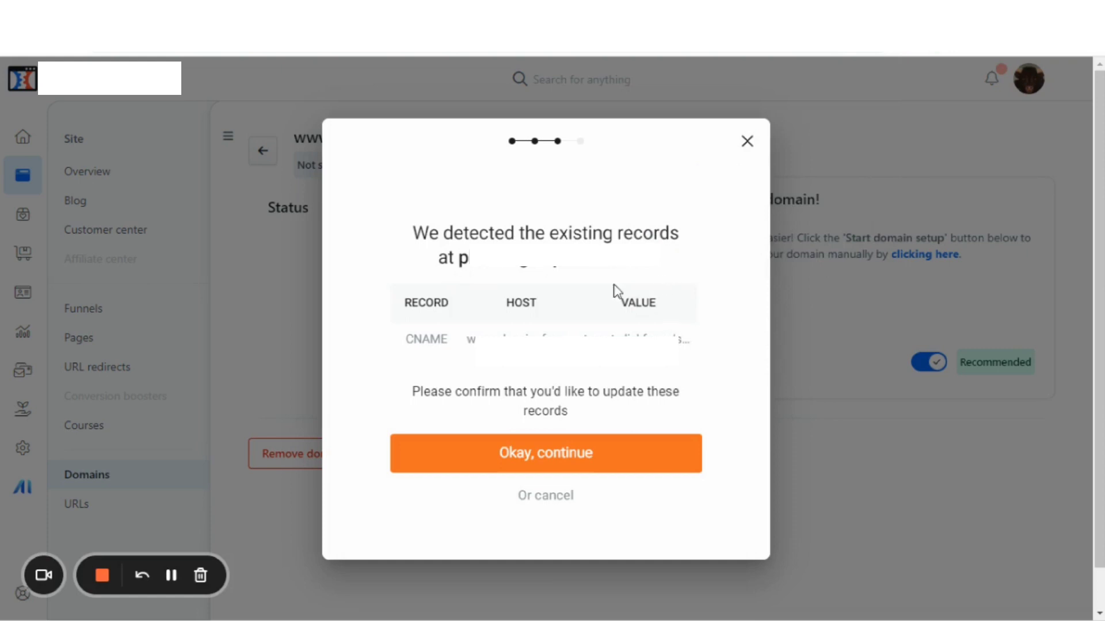
mouse_move(587, 412)
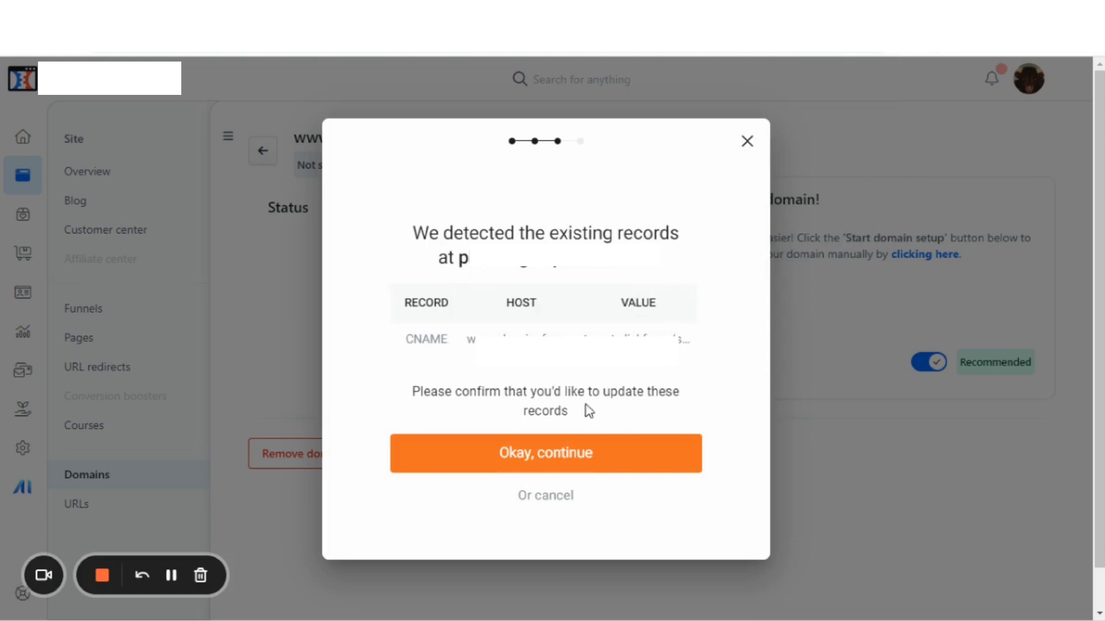
mouse_move(551, 438)
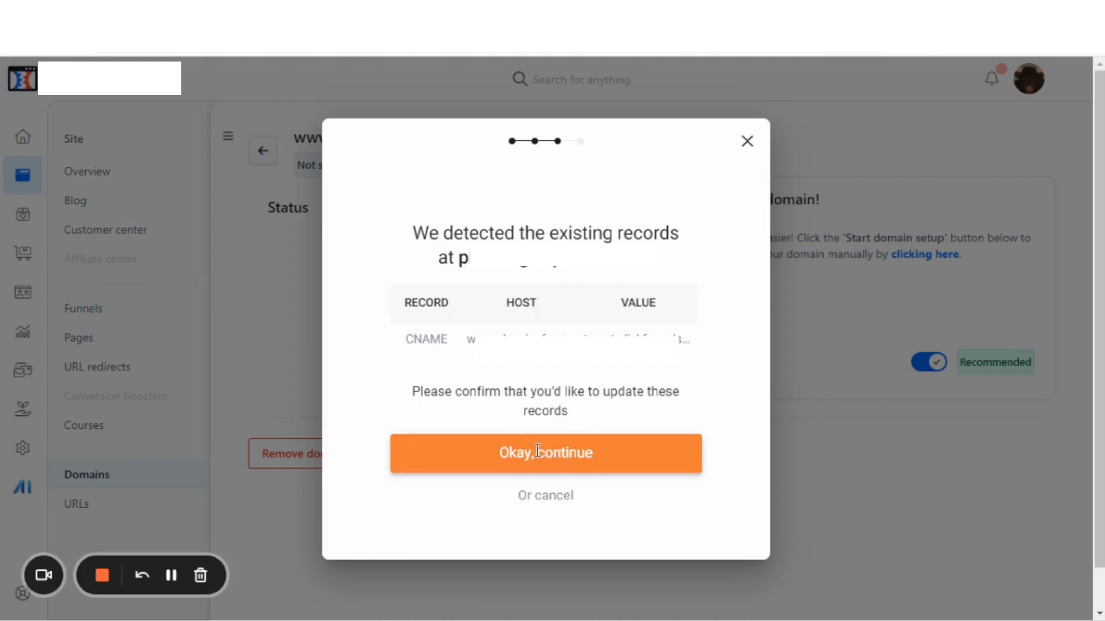
Approve updating the existing DNS records and acknowledge the 'is now configured!' message.
left_click(545, 453)
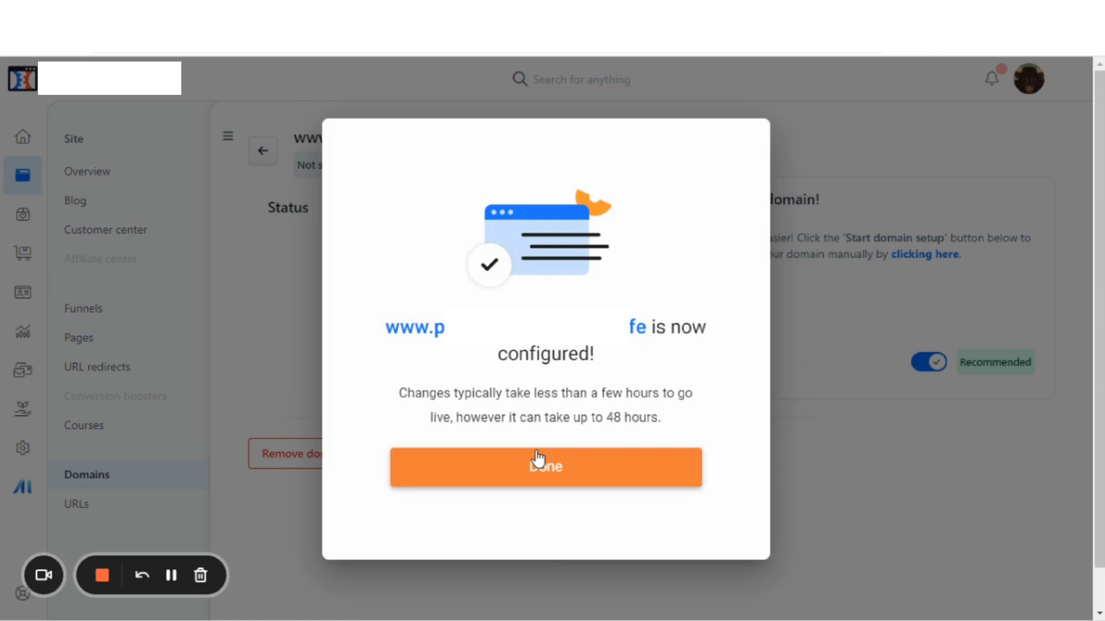
mouse_move(526, 434)
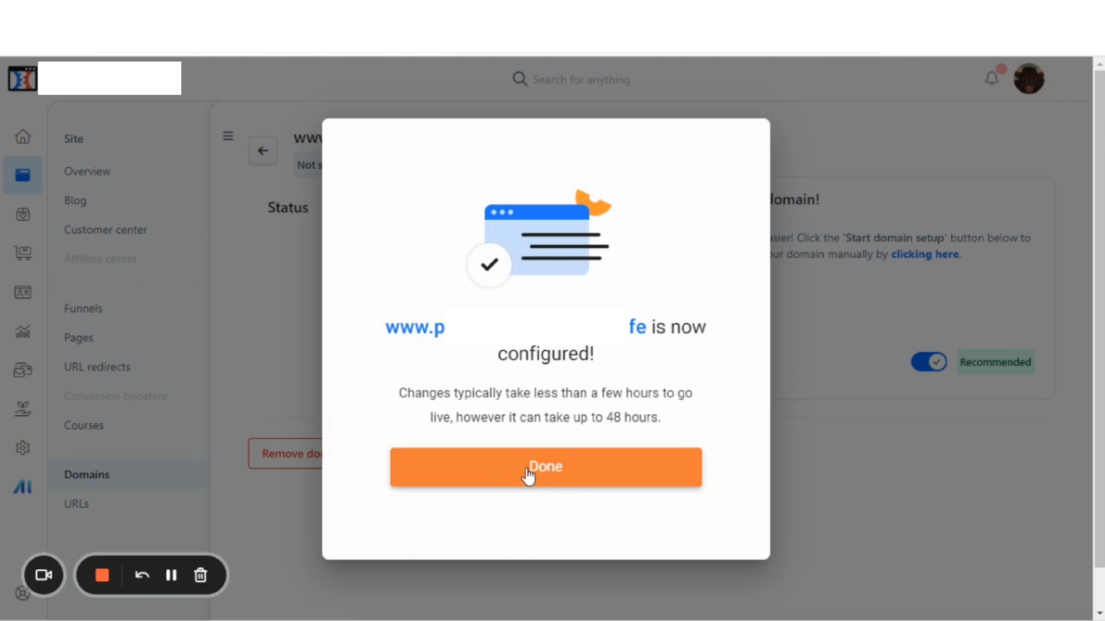
left_click(546, 467)
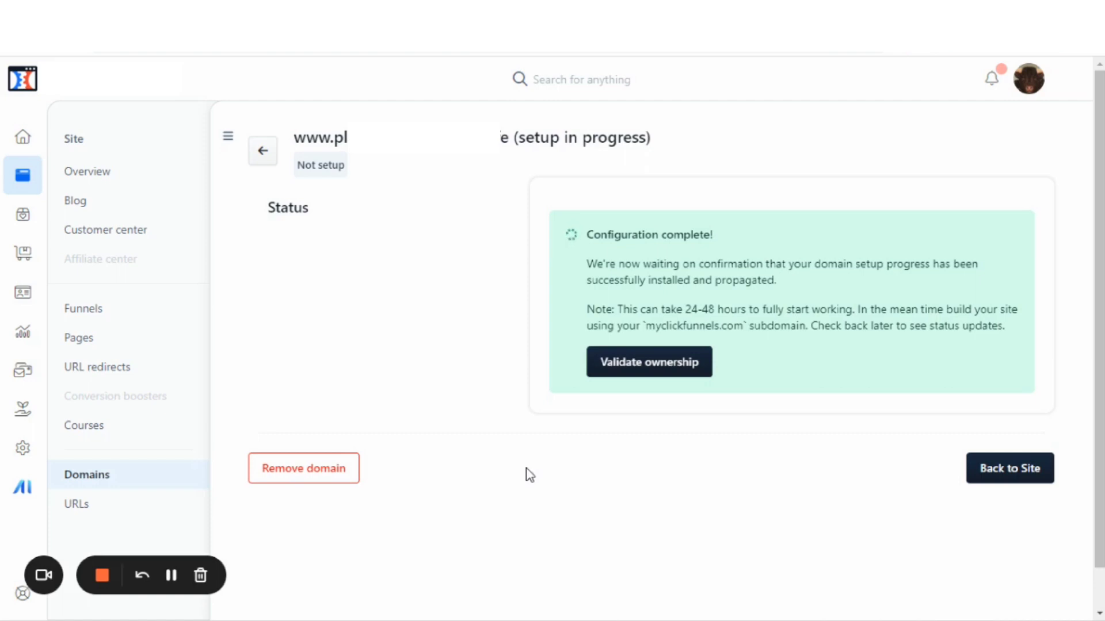
mouse_move(507, 447)
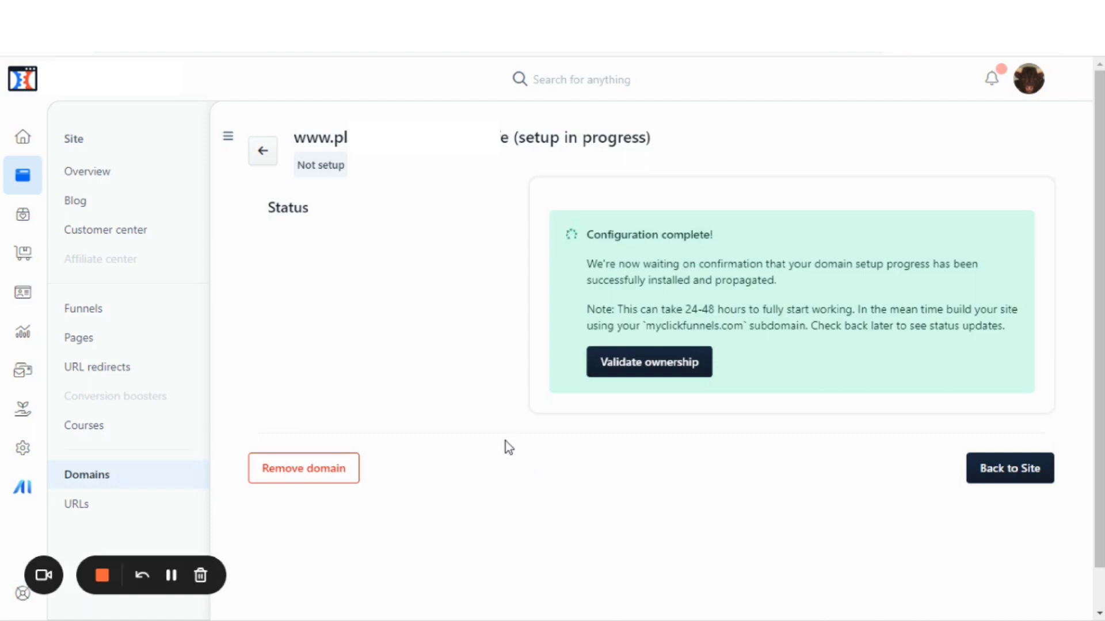